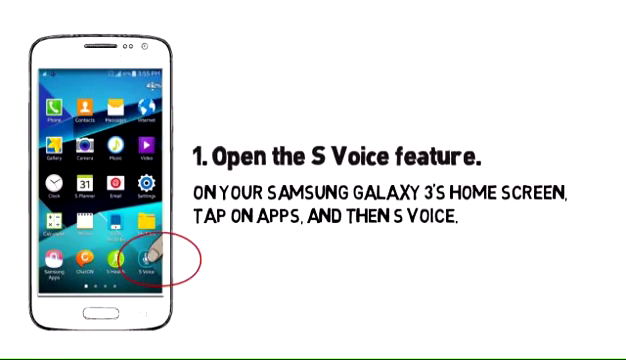
Step: Show the step 1 caption 'Open the S Voice feature' beside the home screen with S Voice circled
left_click(150, 252)
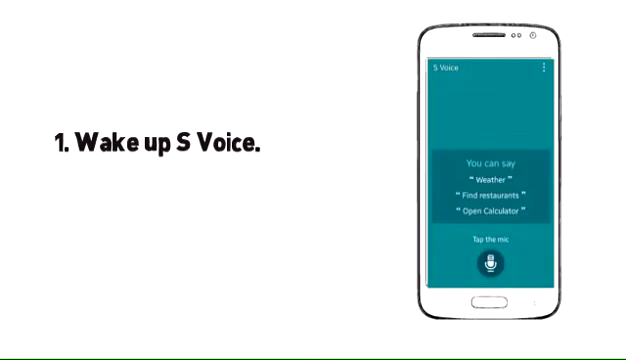
Step: Begin handwriting the caption 'WHETHER' beneath the 'Wake up S Voice.' heading
type("WHETHER")
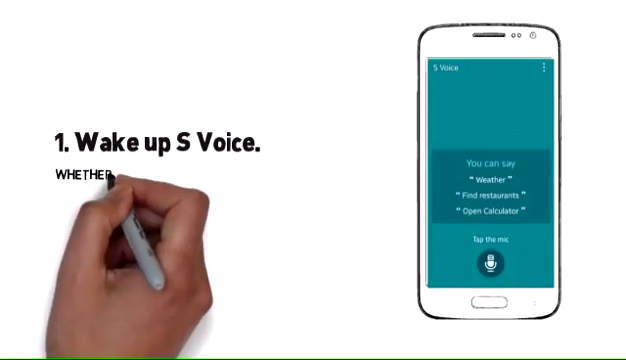